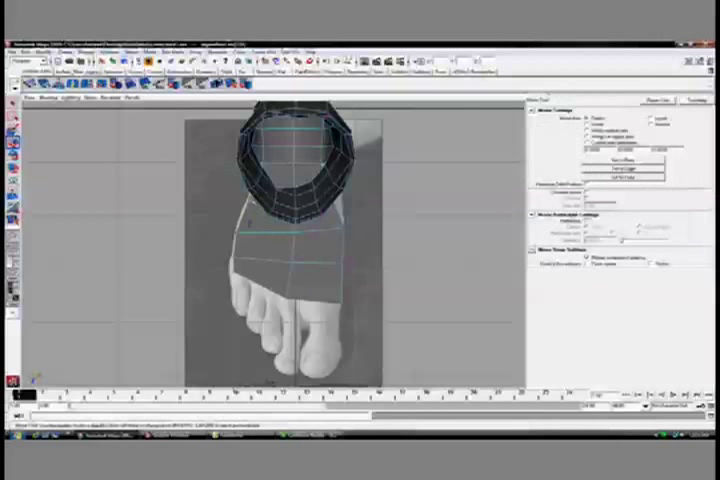
- Show the View menu of the perspective viewport holding the foot mesh
left_click(32, 100)
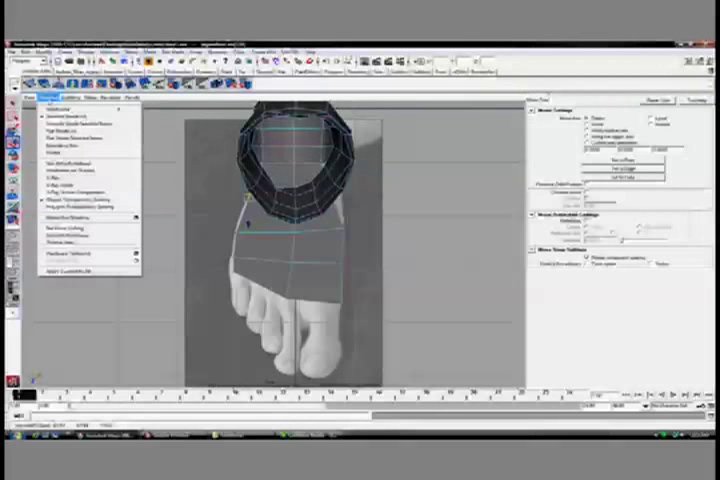